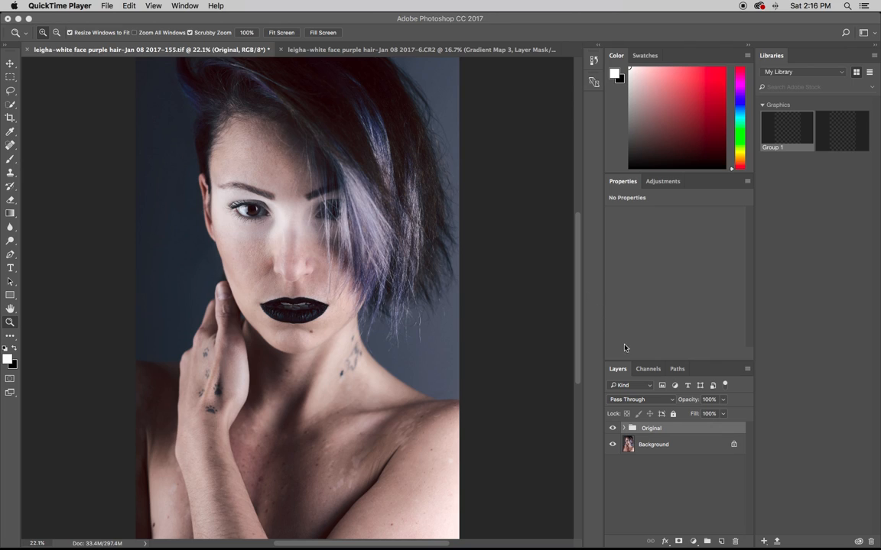
pyautogui.moveTo(804, 126)
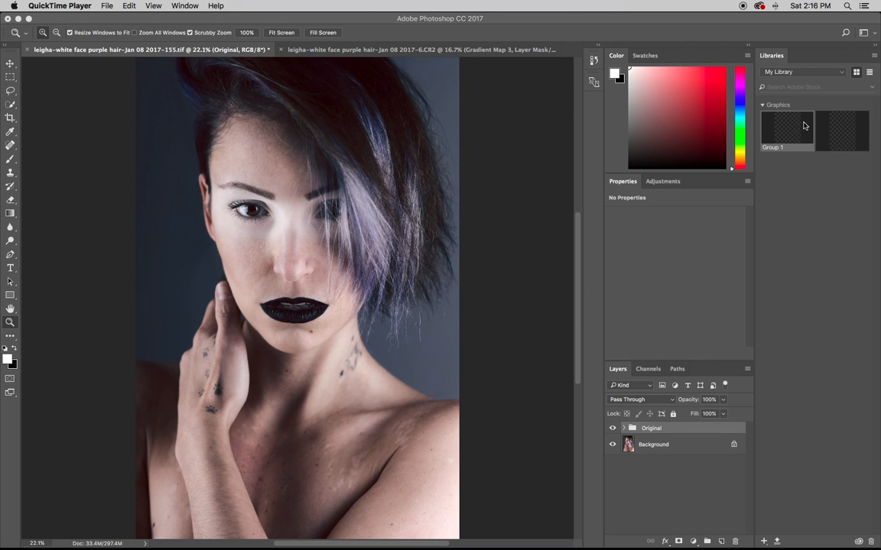
pyautogui.moveTo(397, 230)
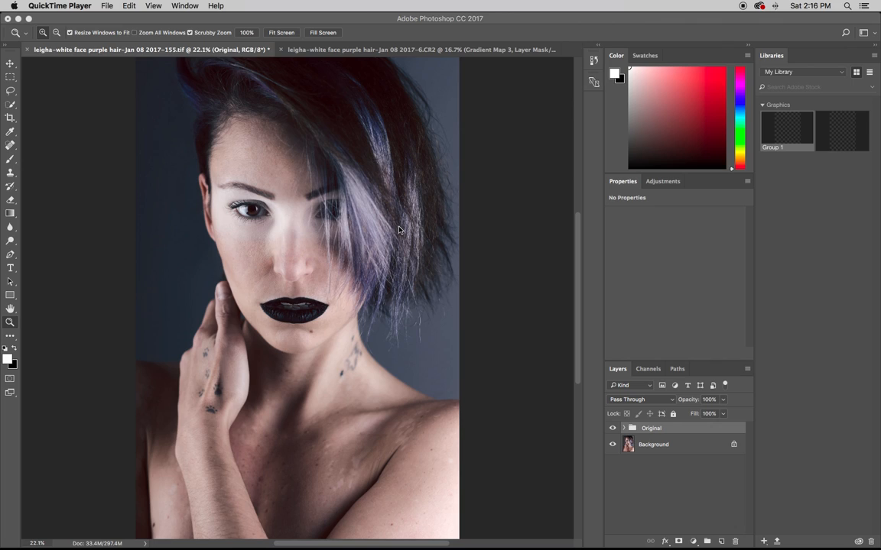
pyautogui.moveTo(483, 336)
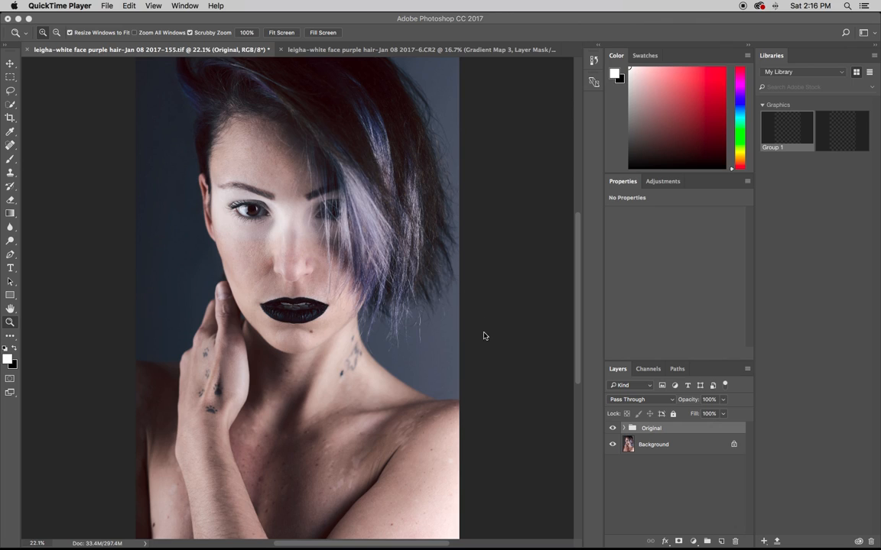
pyautogui.moveTo(450, 288)
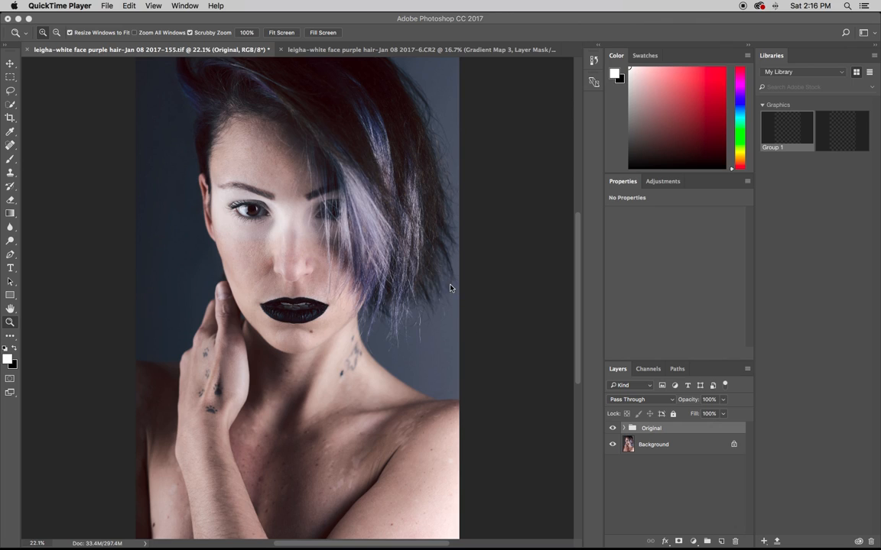
pyautogui.moveTo(311, 139)
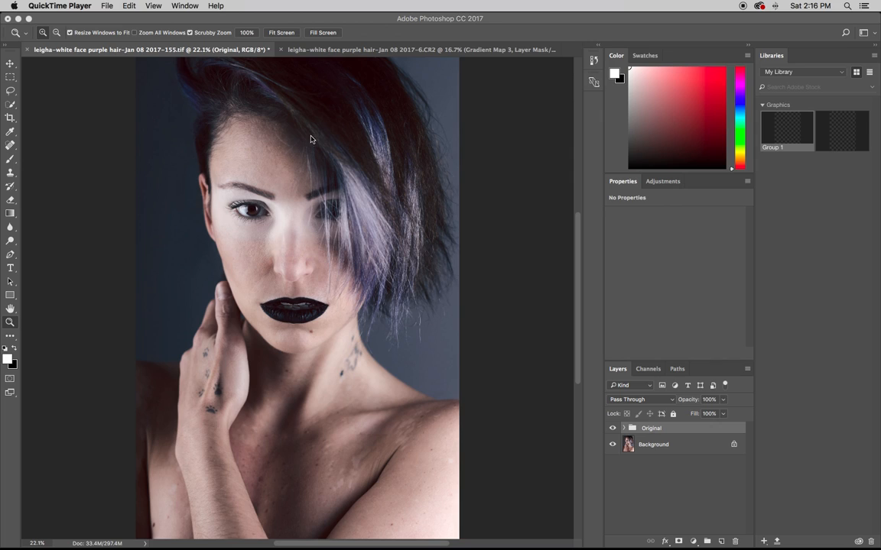
pyautogui.moveTo(684, 209)
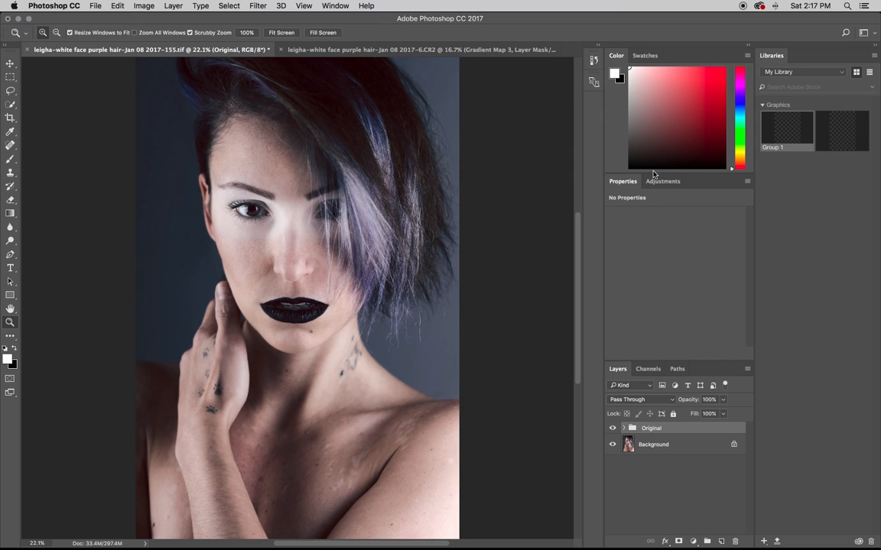
# Hide the Original group and add a blue-to-white Gradient Map adjustment.
pyautogui.click(663, 181)
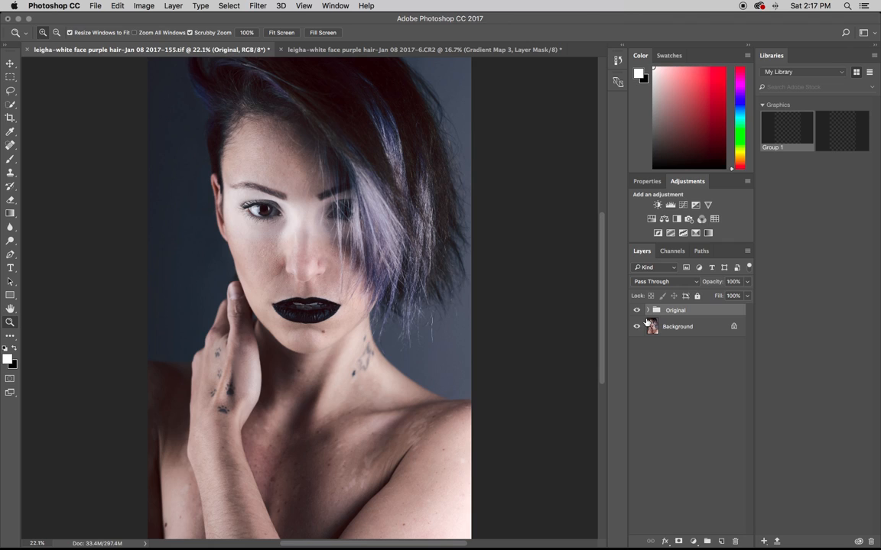
pyautogui.click(636, 310)
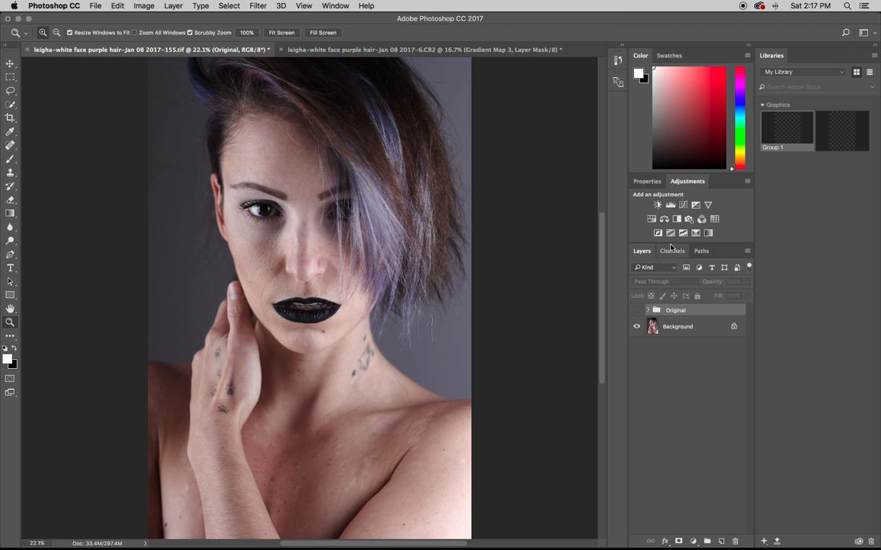
pyautogui.click(657, 219)
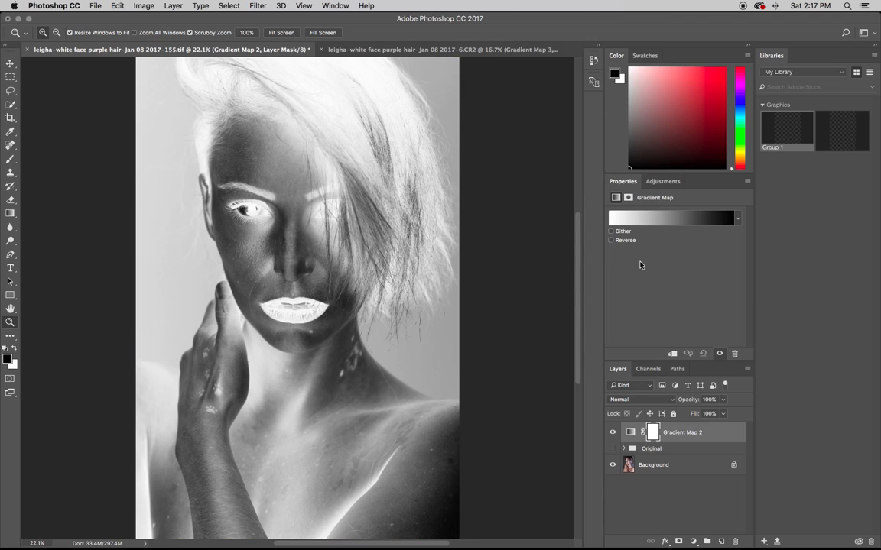
pyautogui.click(671, 218)
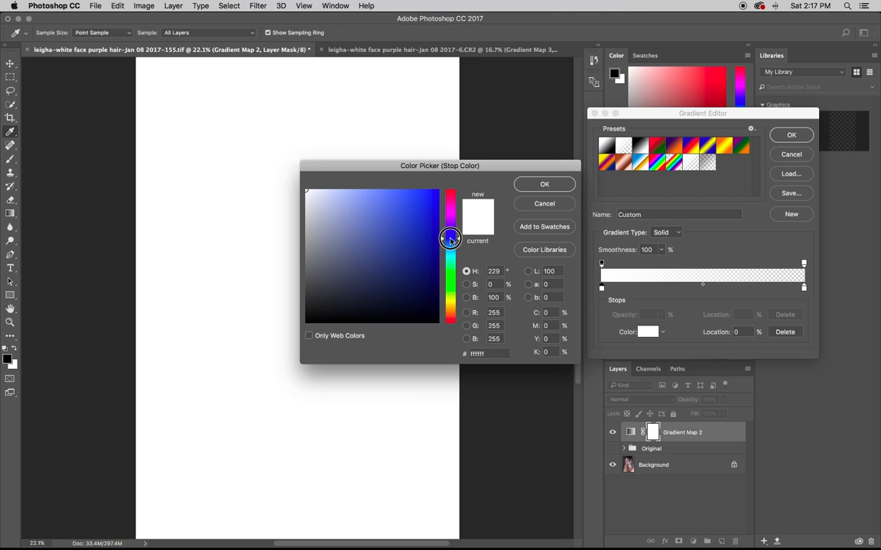
pyautogui.click(544, 183)
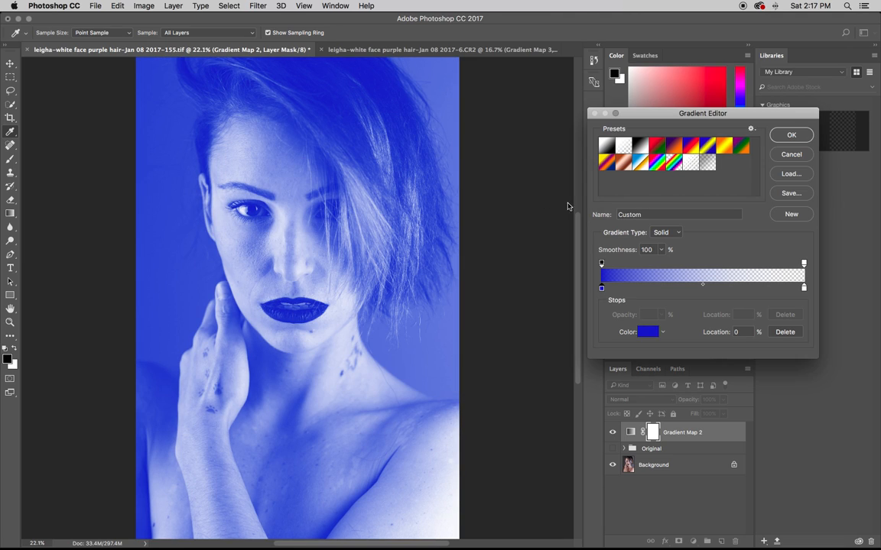
pyautogui.click(791, 135)
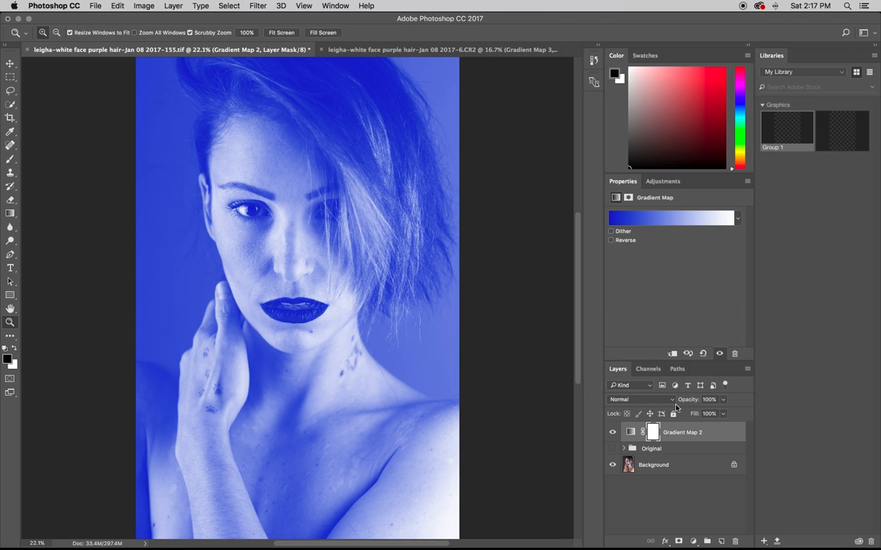
# Blend the blue gradient map with Multiply and lower its Fill.
pyautogui.click(640, 399)
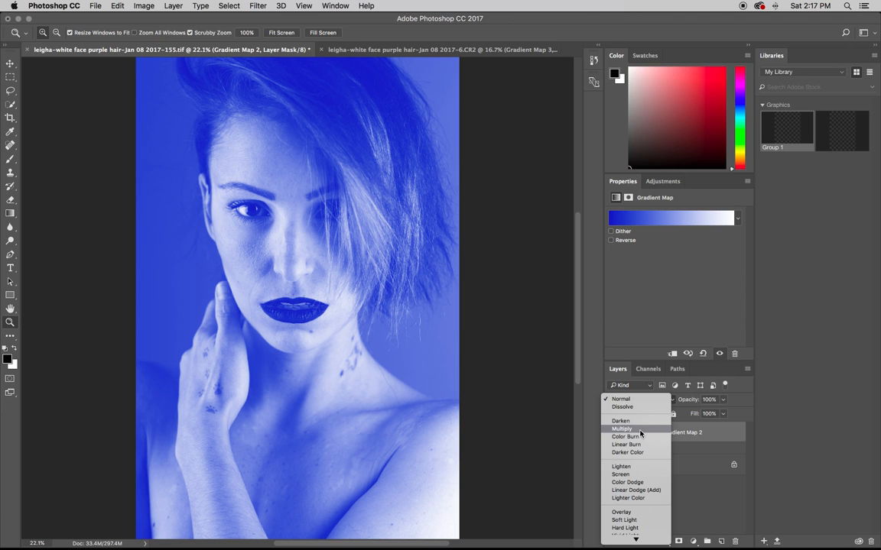
pyautogui.click(623, 428)
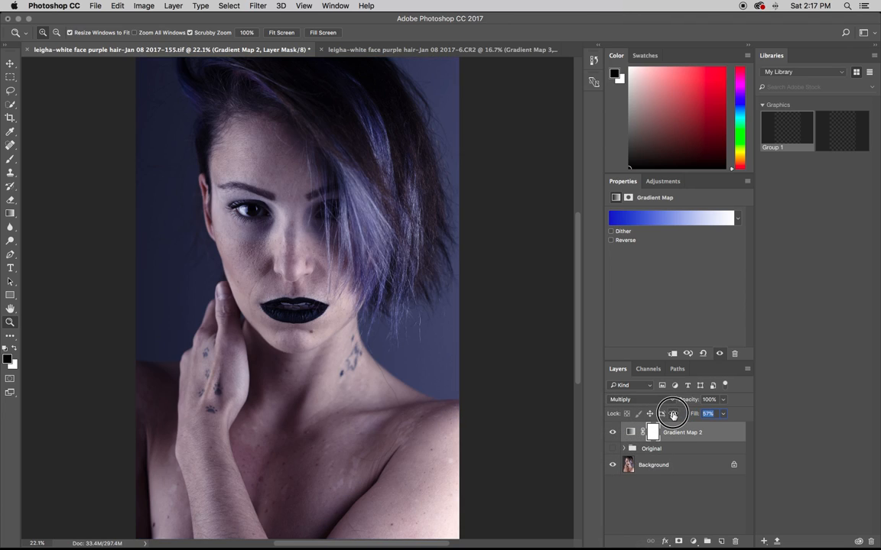
pyautogui.moveTo(673, 413); pyautogui.dragTo(658, 414)
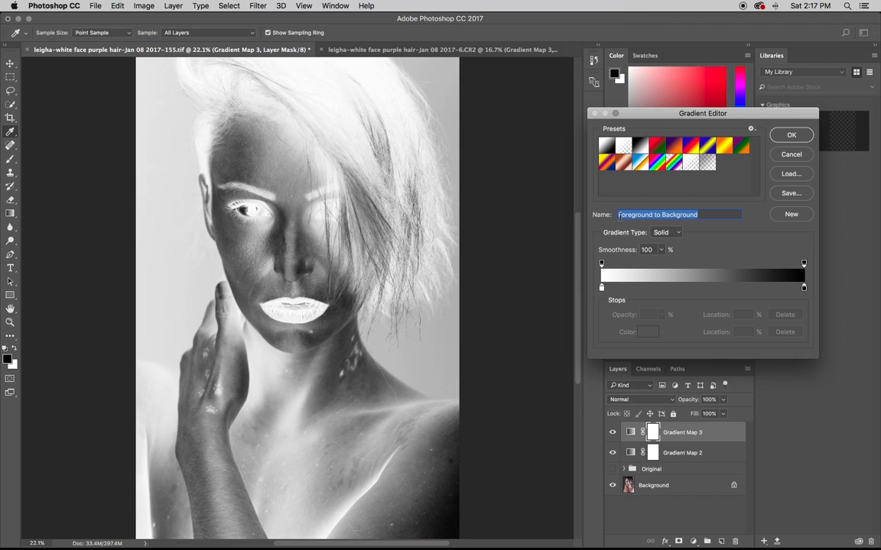
# Give the second gradient map an orange dark stop and blend it with Multiply.
pyautogui.click(690, 161)
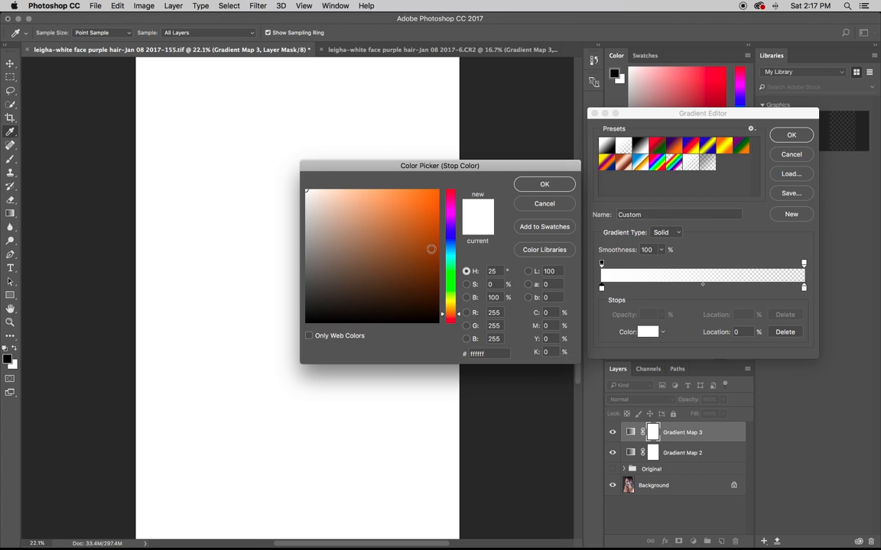
pyautogui.click(544, 184)
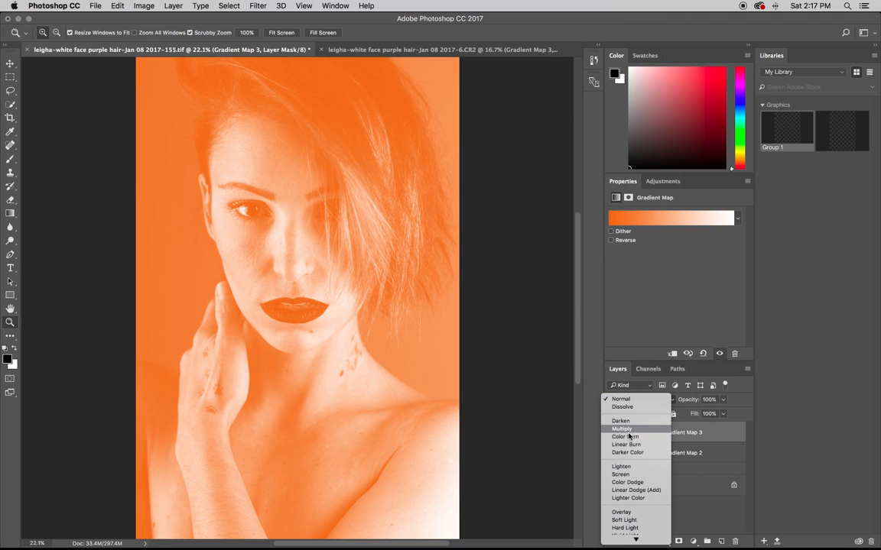
pyautogui.click(620, 474)
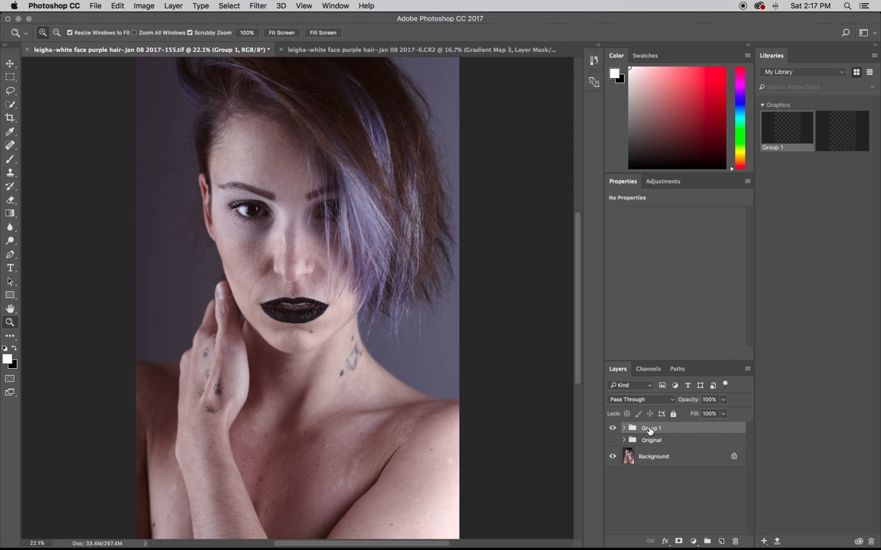
# Rename the gradient-map group to 'color grading' and toggle Group 1's visibility in the second photo.
pyautogui.doubleClick(650, 428)
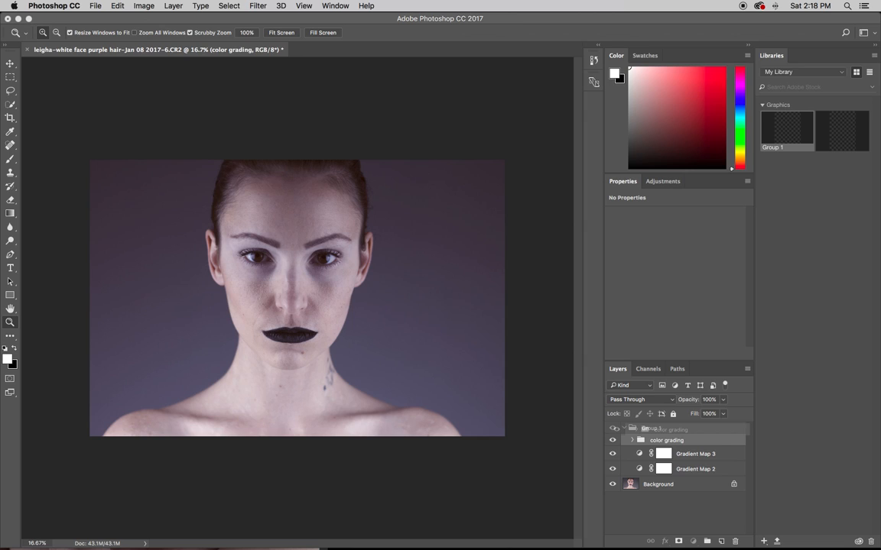
pyautogui.click(625, 428)
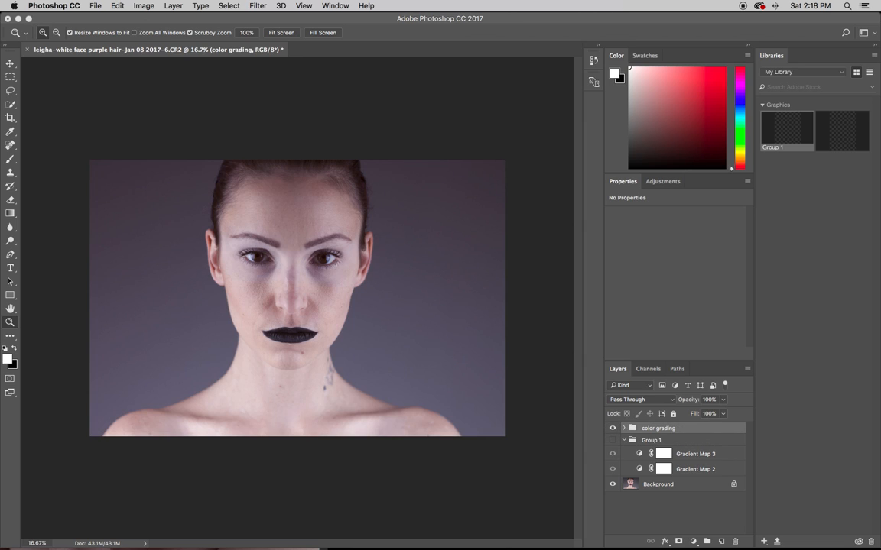
pyautogui.click(622, 428)
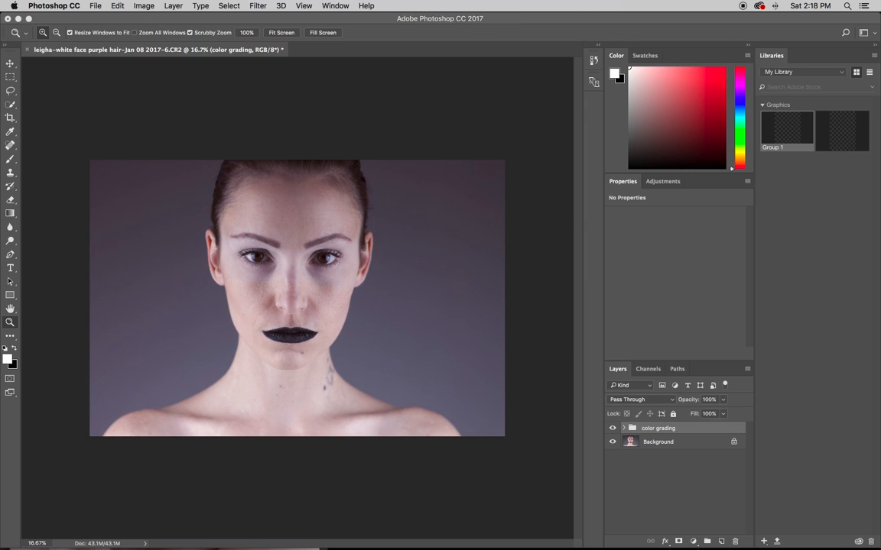
# Switch to the second portrait .tif document through the Window menu.
pyautogui.click(334, 6)
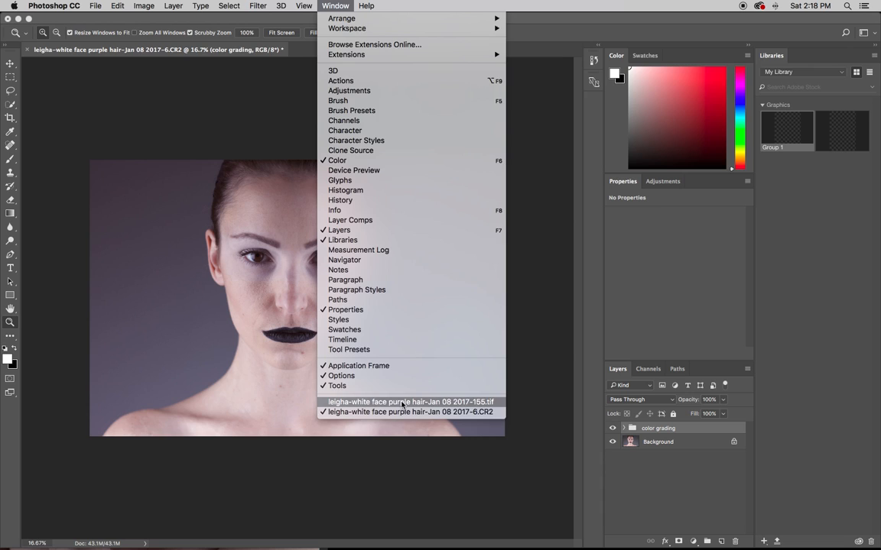
pyautogui.click(410, 401)
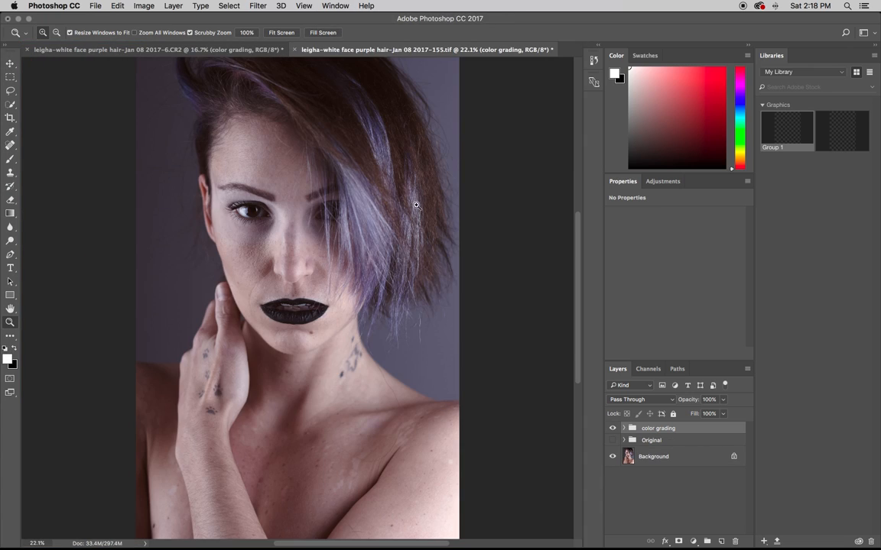
pyautogui.moveTo(319, 61)
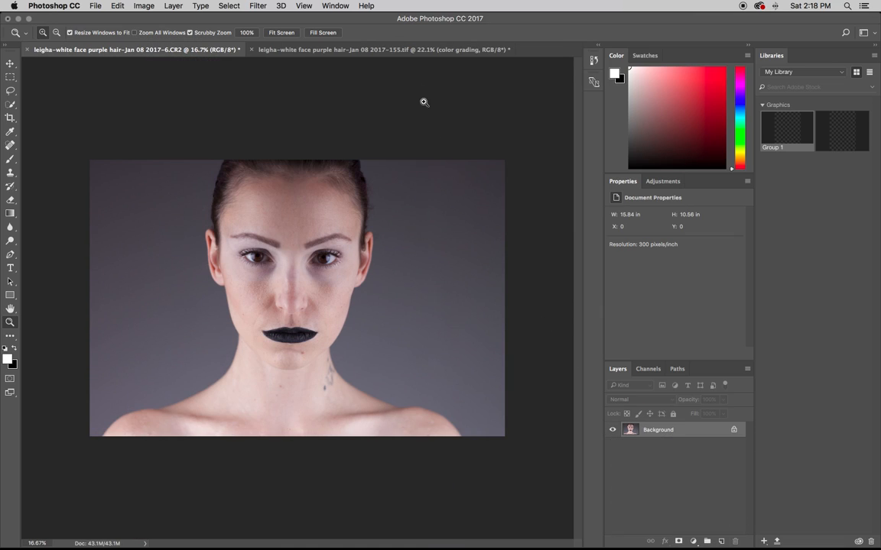
pyautogui.click(382, 49)
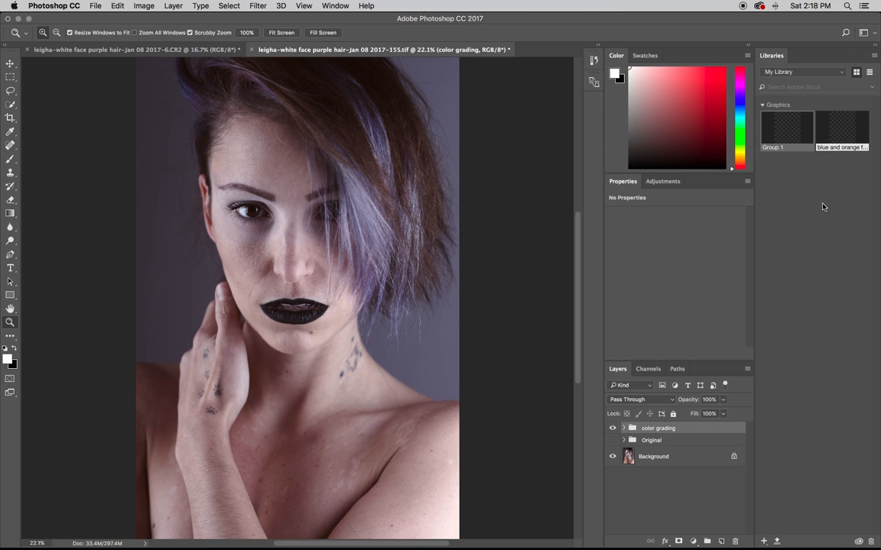
pyautogui.moveTo(788, 136)
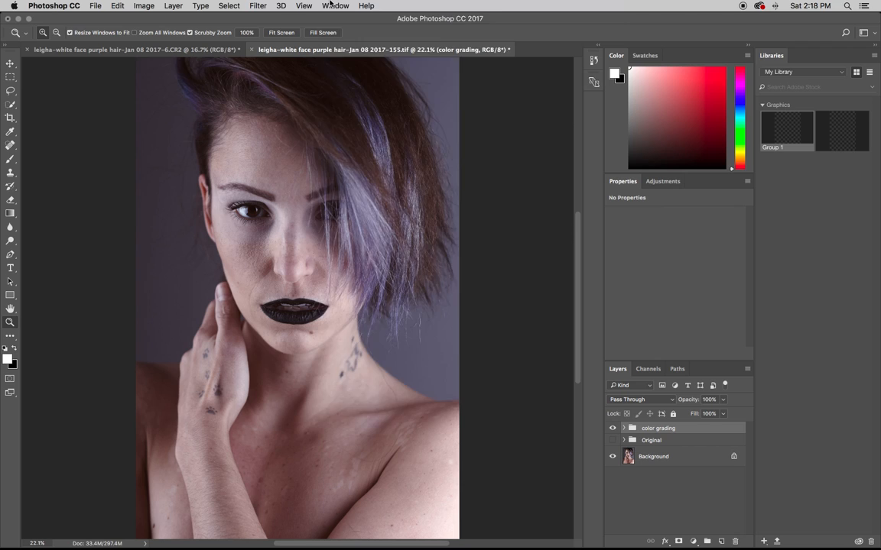
pyautogui.click(336, 6)
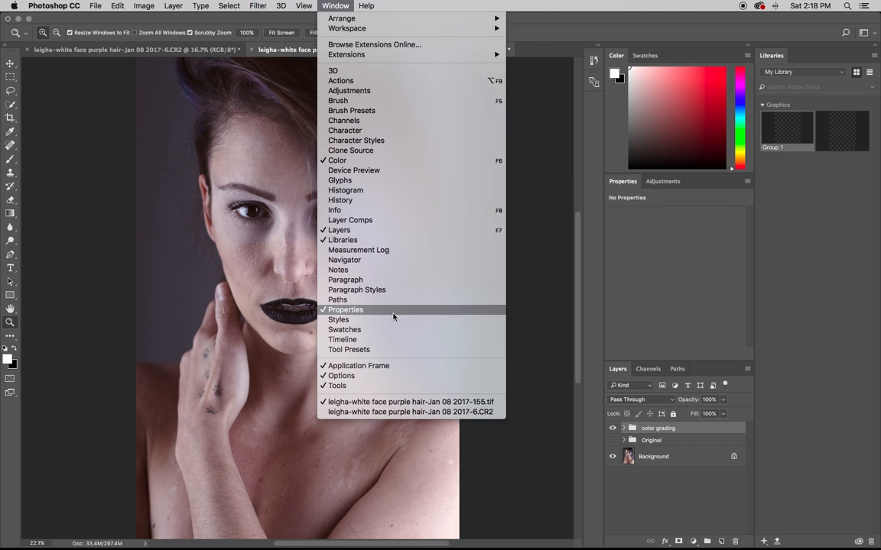
pyautogui.moveTo(764, 238)
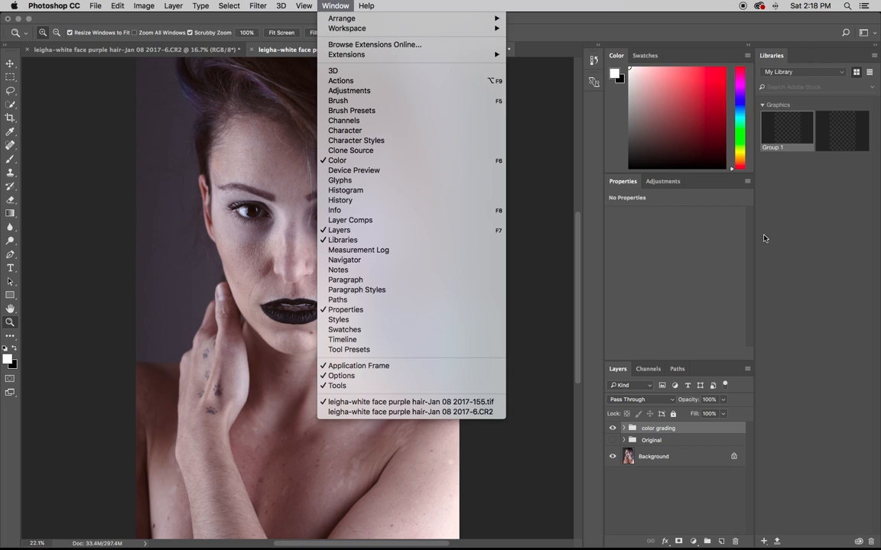
pyautogui.click(411, 401)
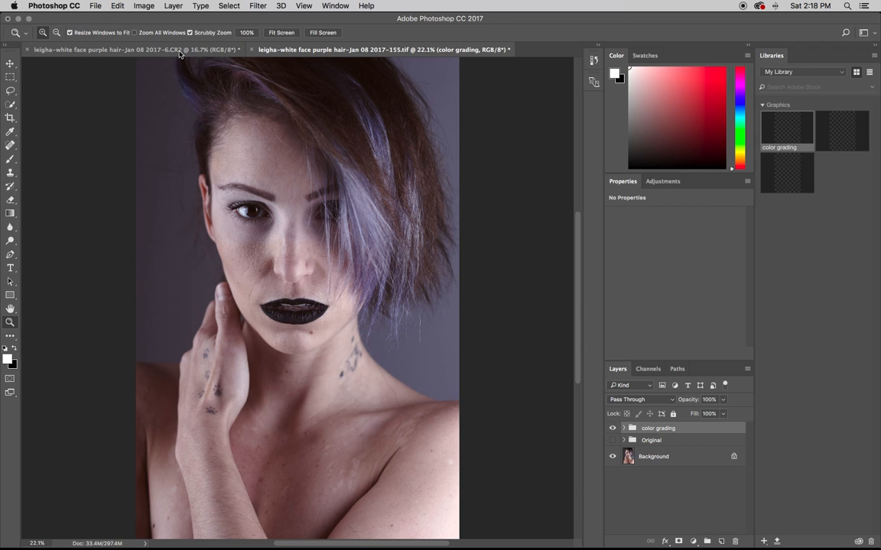
# Activate the front-facing .CR2 portrait, then switch over to Capture One.
pyautogui.click(134, 49)
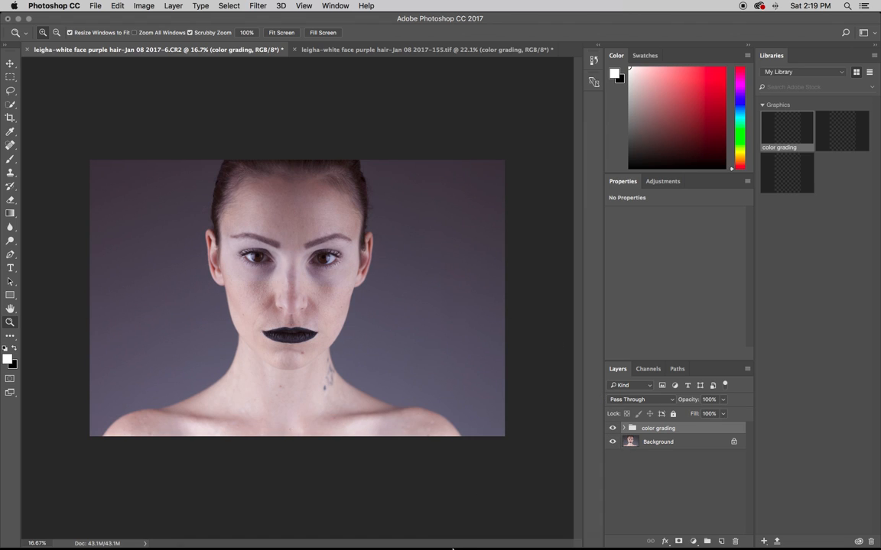
pyautogui.click(265, 534)
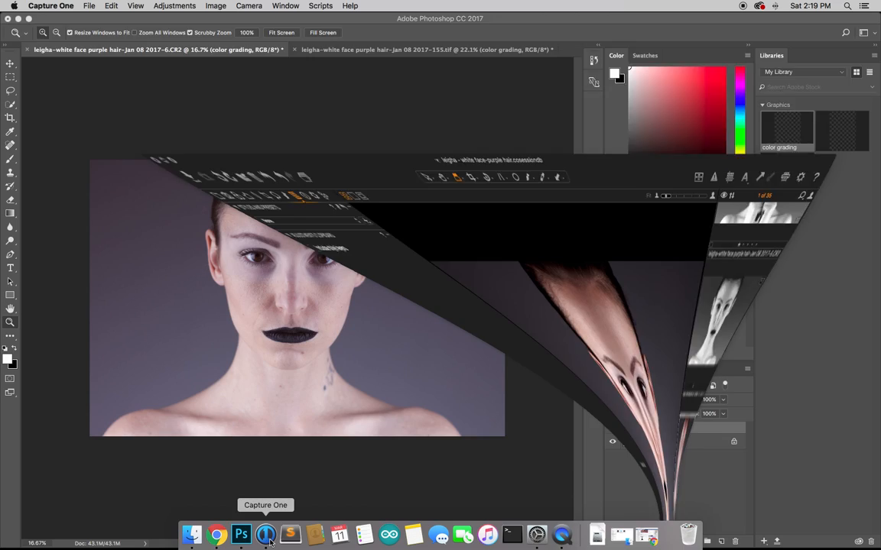
# Bring up the Capture One session and pick the portrait's third variant.
pyautogui.click(265, 534)
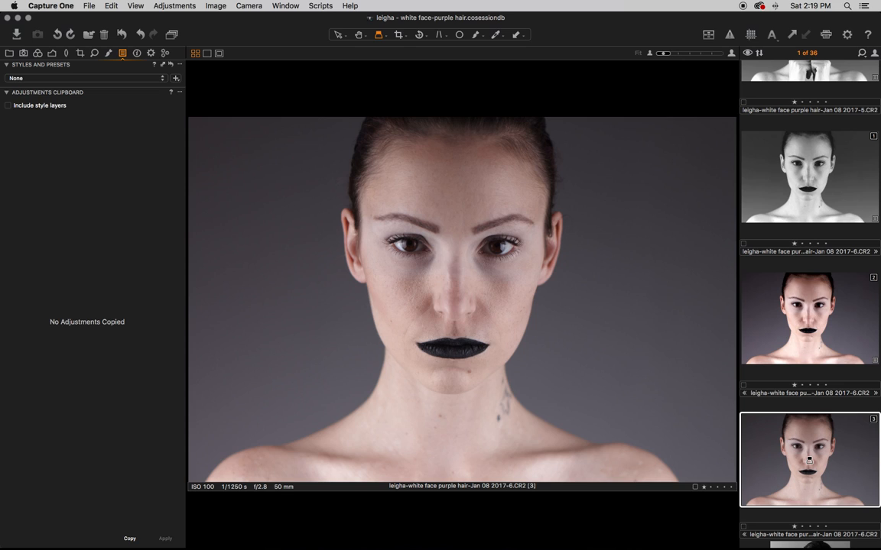
pyautogui.click(151, 52)
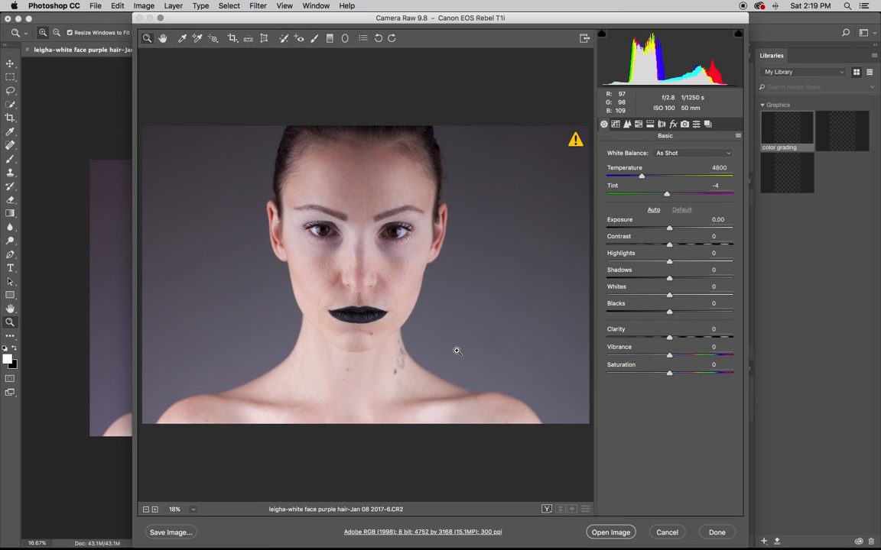
pyautogui.moveTo(520, 241)
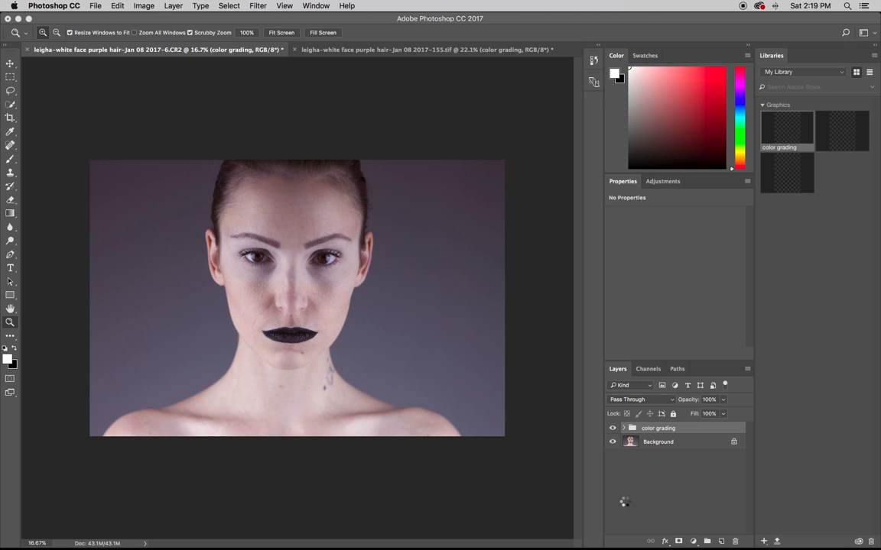
# Place the library's 'color grading' graphic onto the newly opened raw portrait.
pyautogui.click(457, 49)
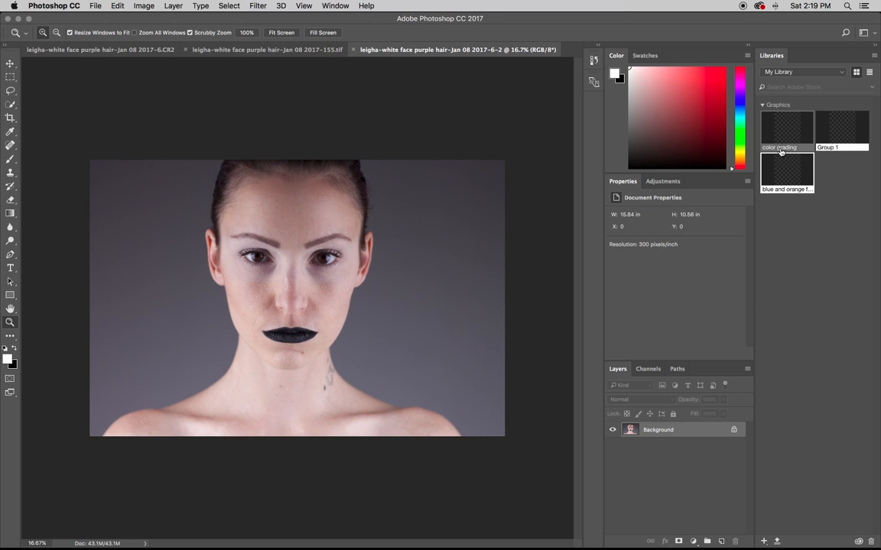
pyautogui.rightClick(787, 128)
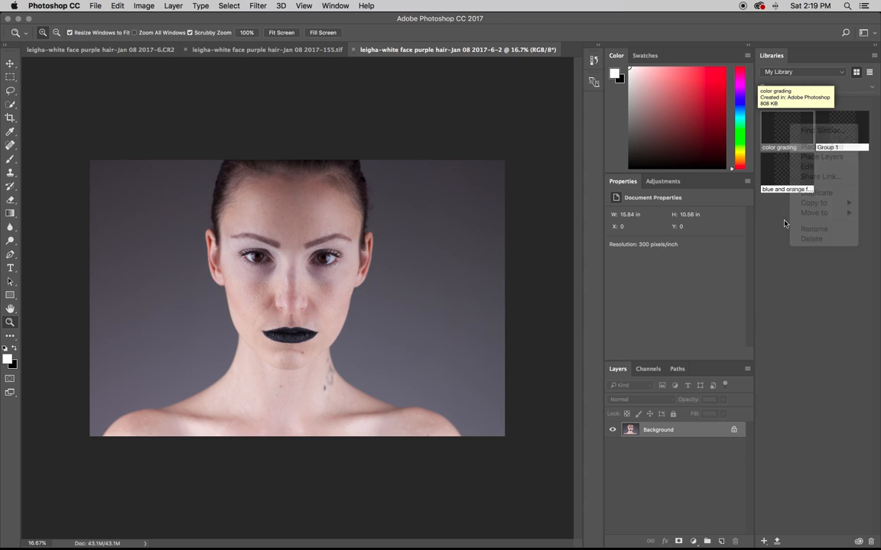
pyautogui.click(821, 156)
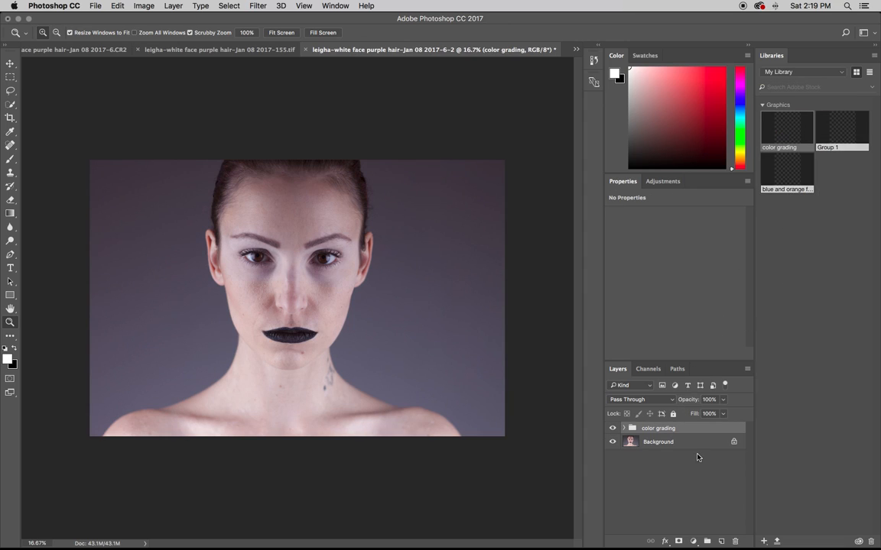
# Remove the placed color grading and re-add it from Libraries as editable layers.
pyautogui.click(611, 428)
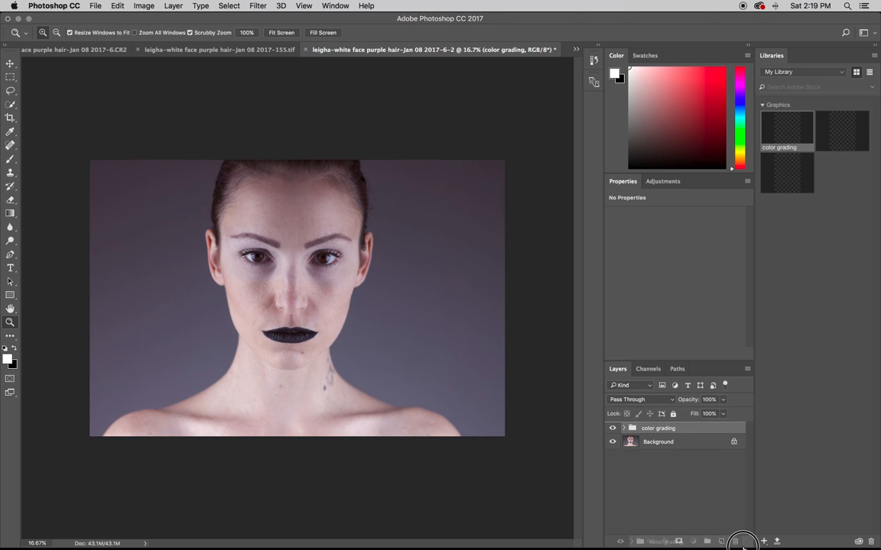
pyautogui.rightClick(788, 131)
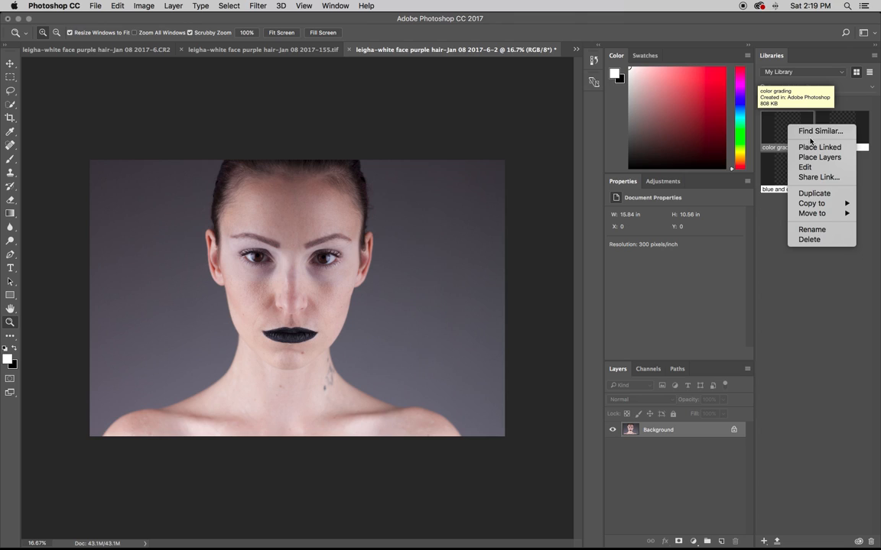
pyautogui.moveTo(815, 157)
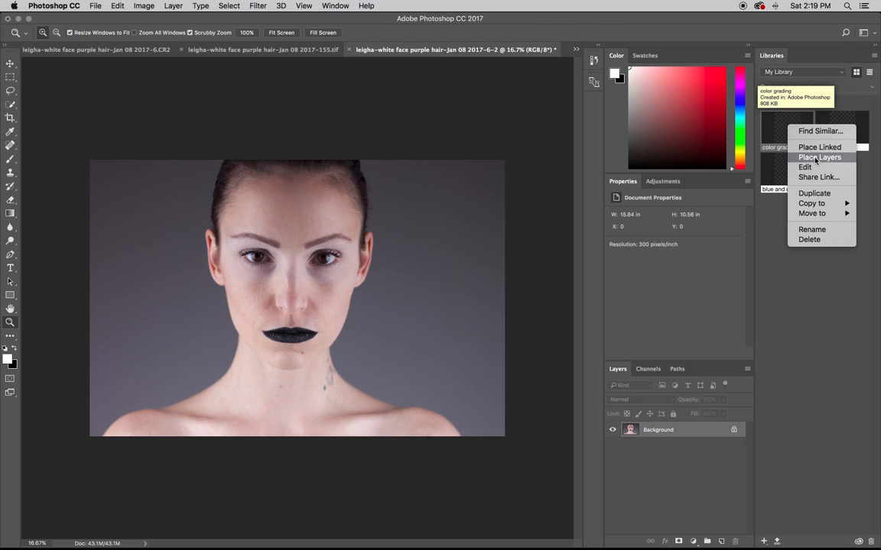
pyautogui.click(820, 157)
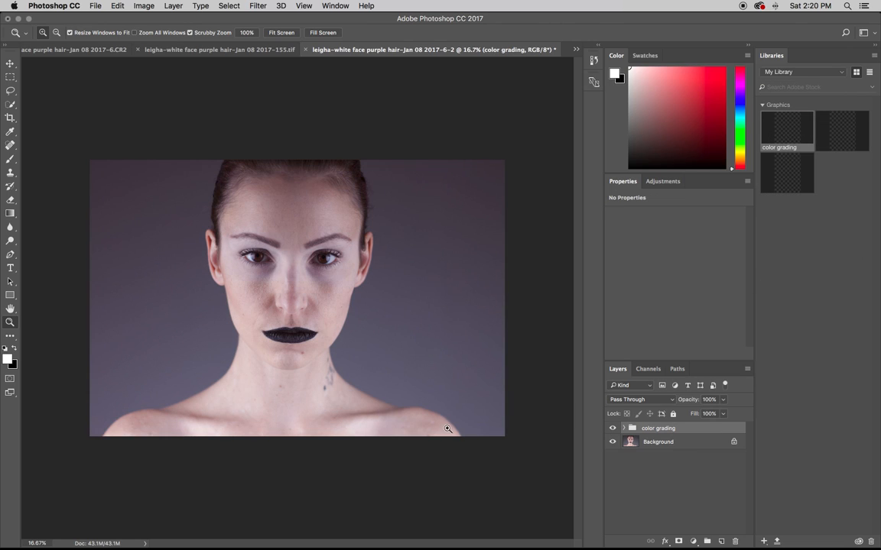